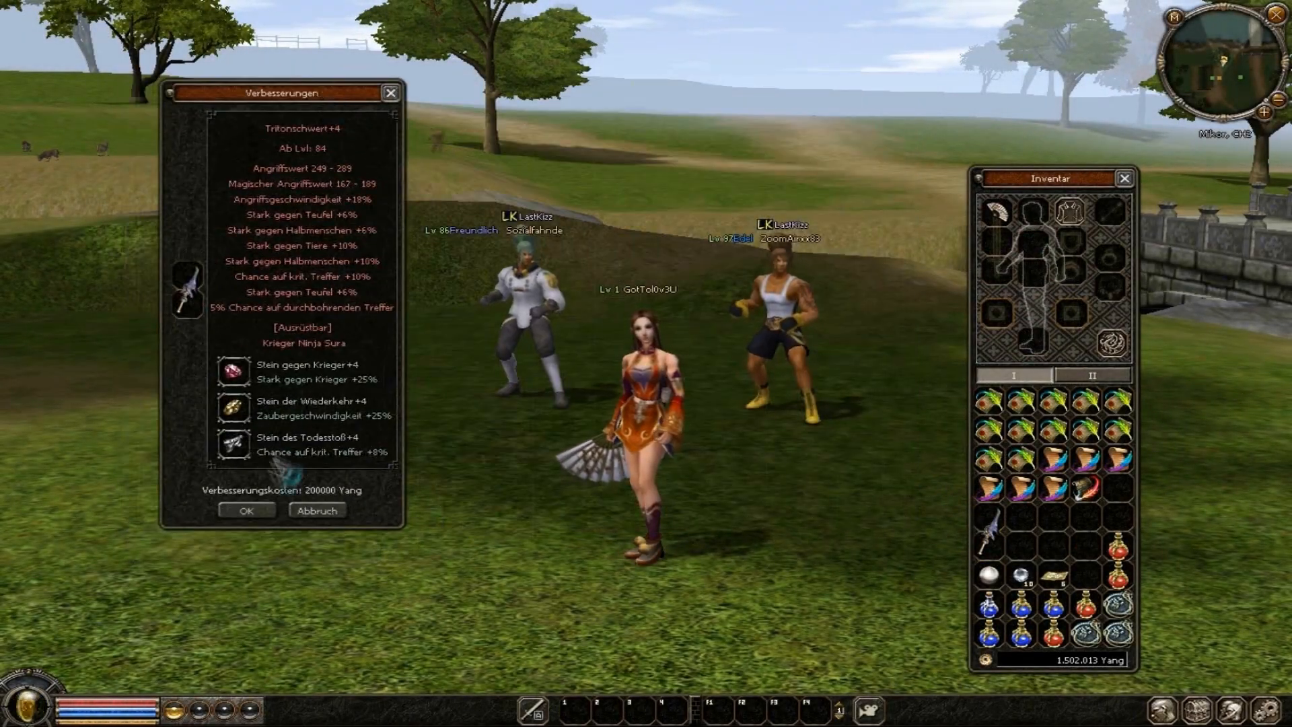
Upgrade the Tritonschwert to +4, acknowledge success, and launch the risky +5 attempt.
{"action": "left_click", "coordinate": [248, 509]}
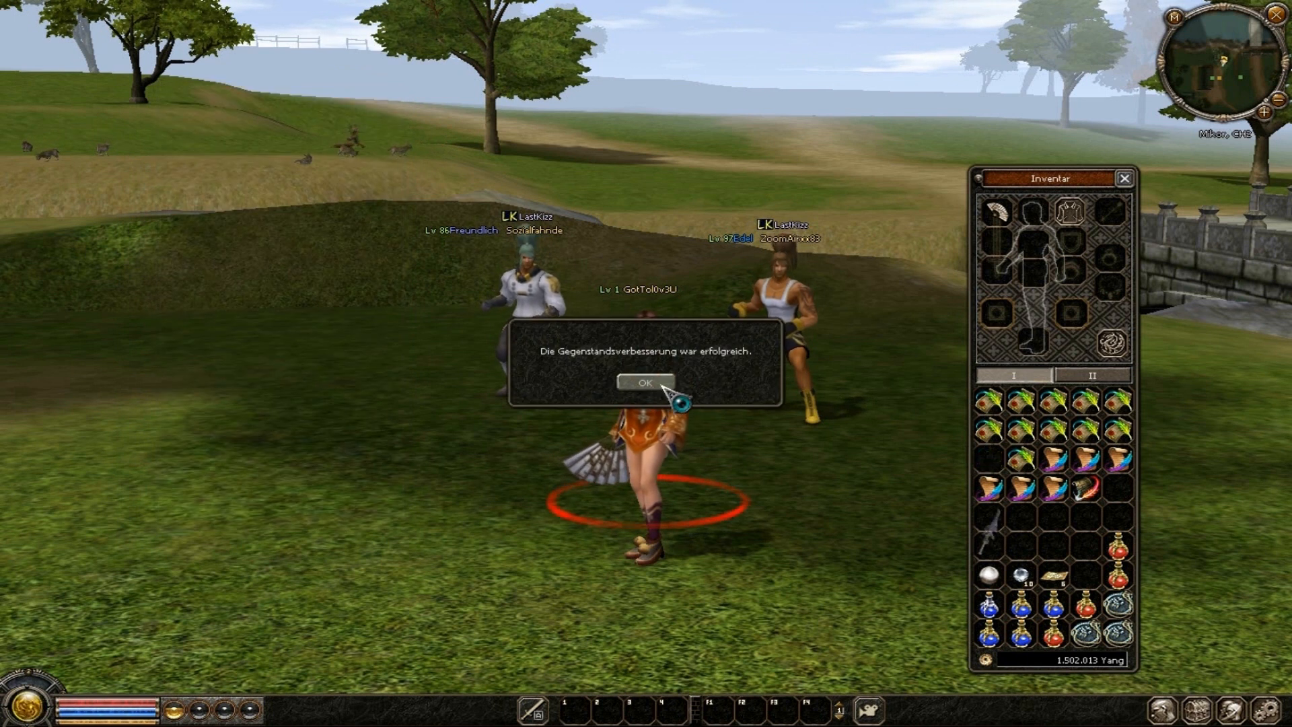
{"action": "left_click", "coordinate": [646, 382]}
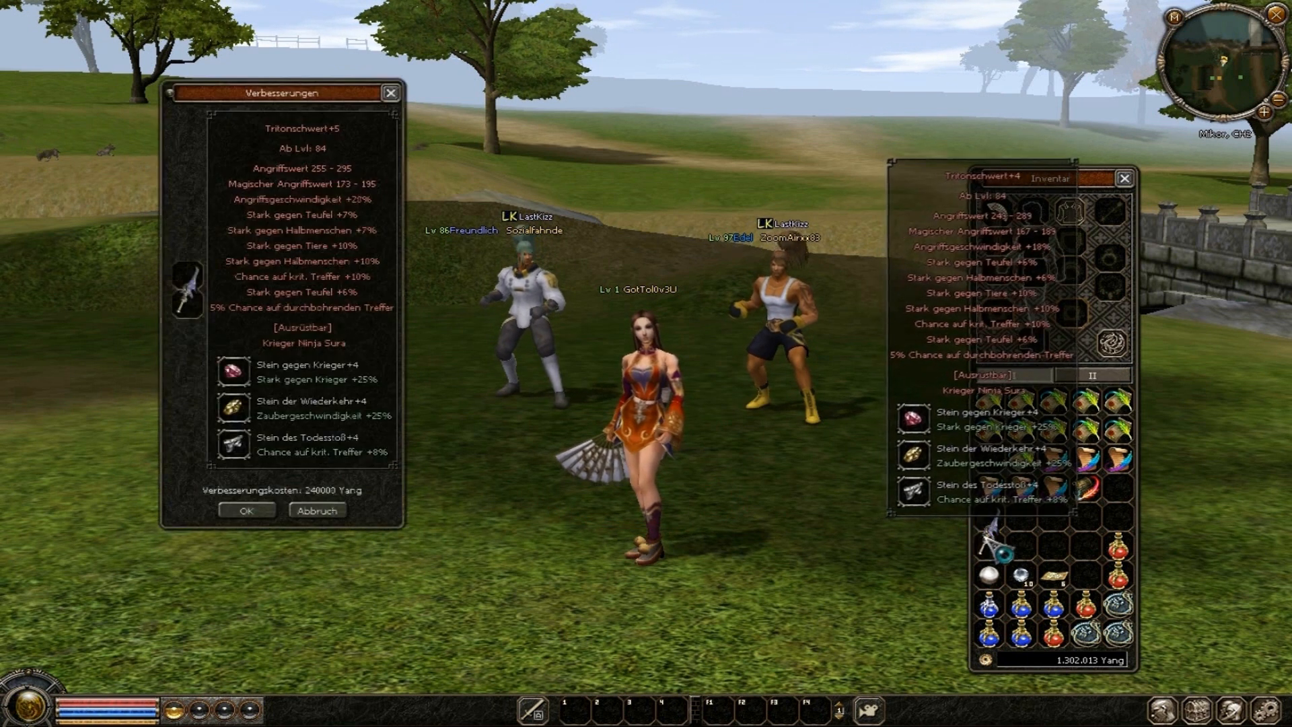
{"action": "left_click", "coordinate": [247, 509]}
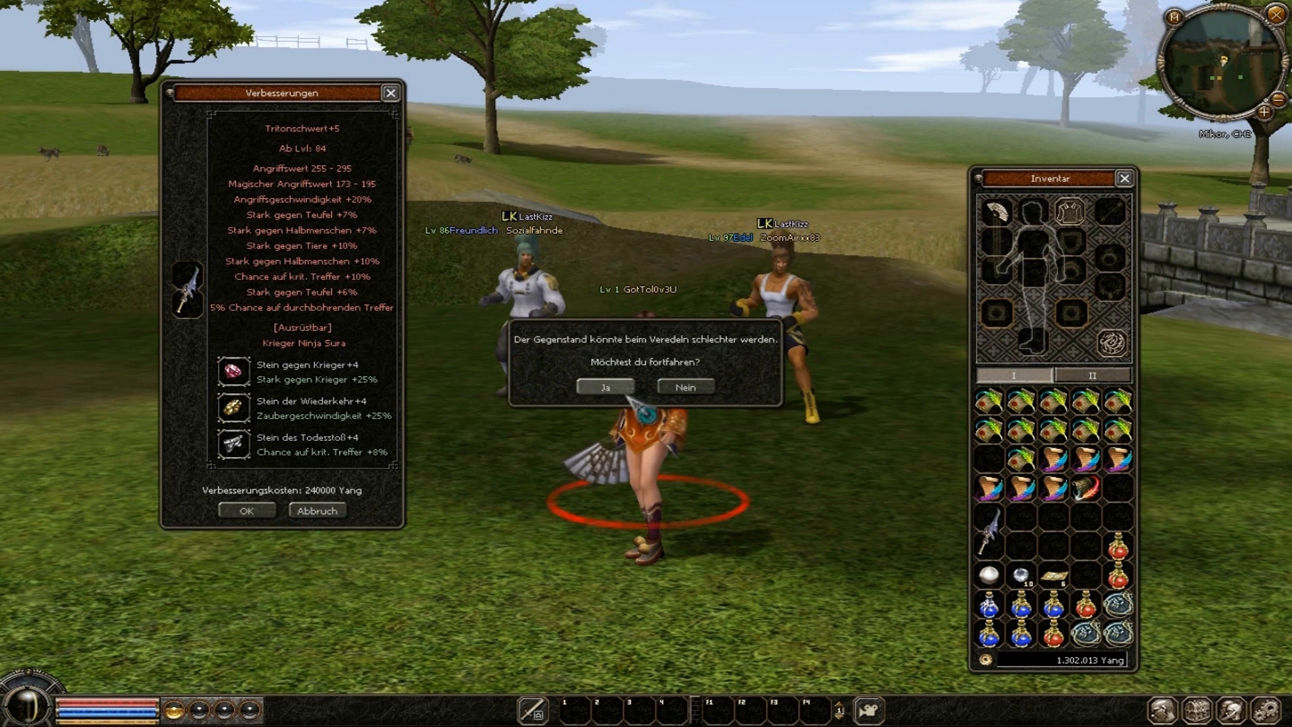
{"action": "left_click", "coordinate": [605, 386]}
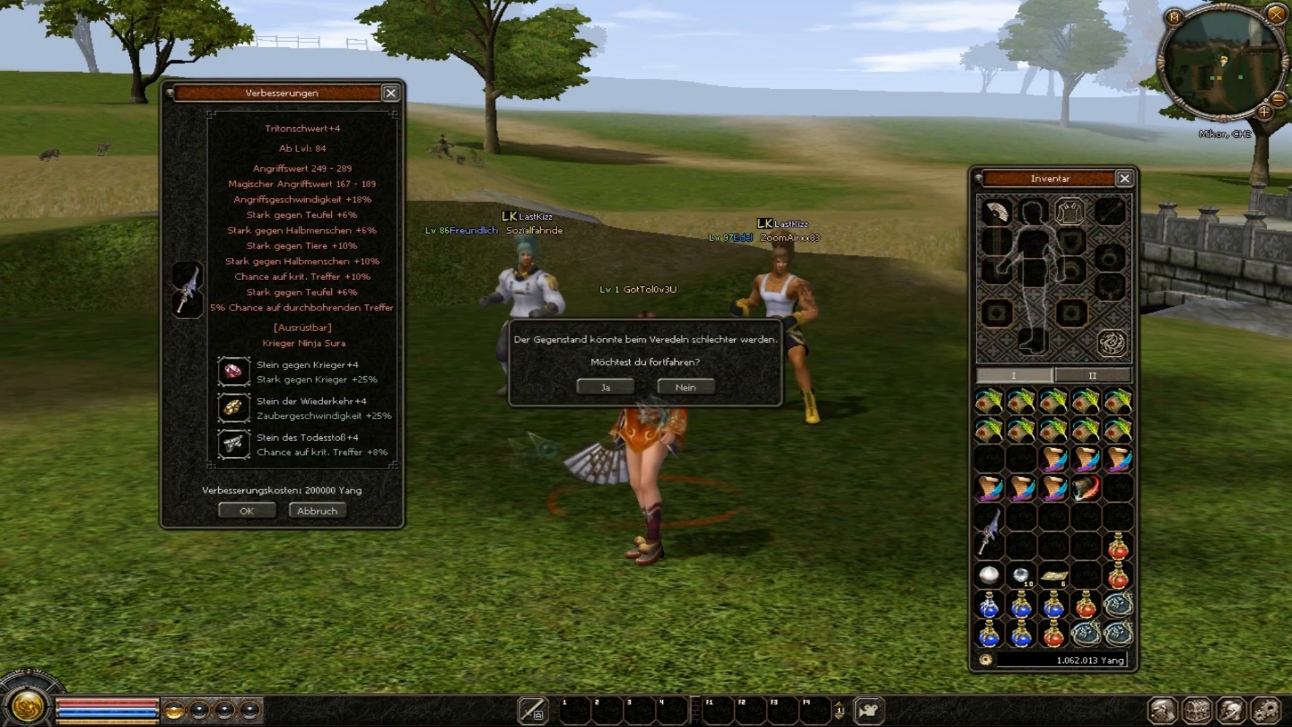
Retry with a blessing scroll until the Tritonschwert reaches +5 and the +6 offer appears.
{"action": "left_click", "coordinate": [604, 386]}
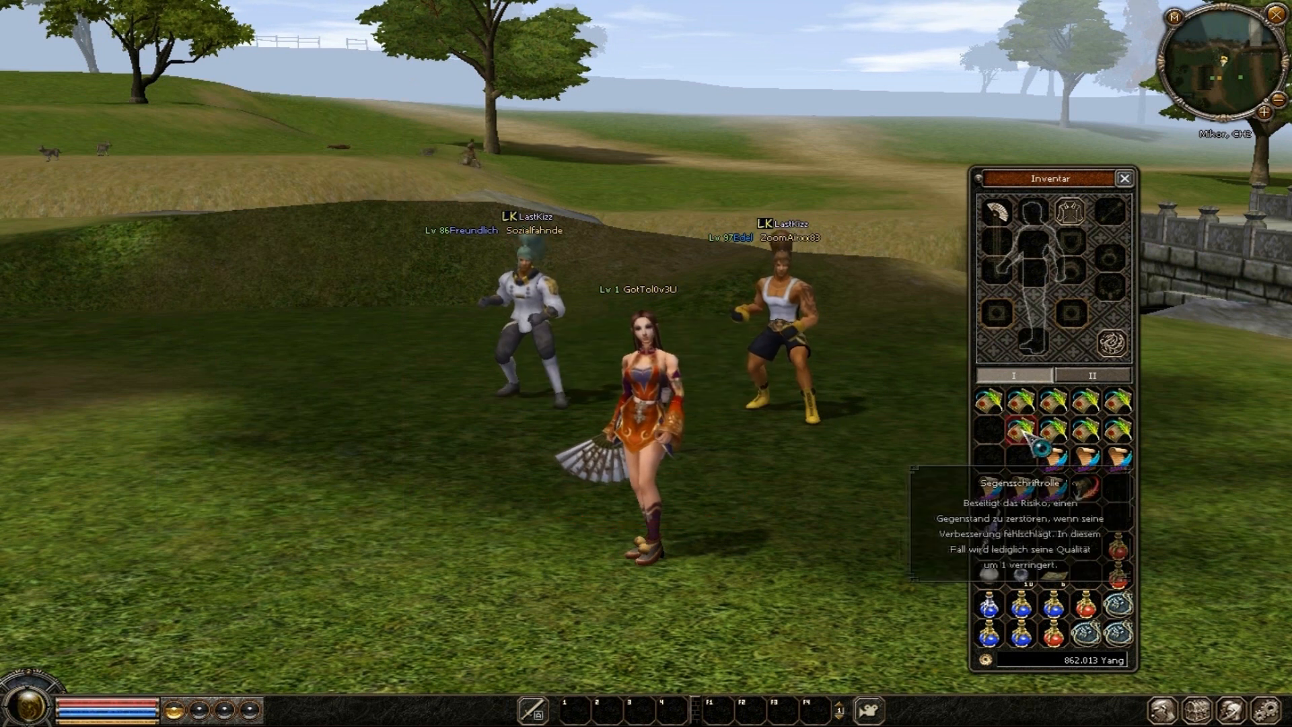
{"action": "left_click", "coordinate": [1021, 434]}
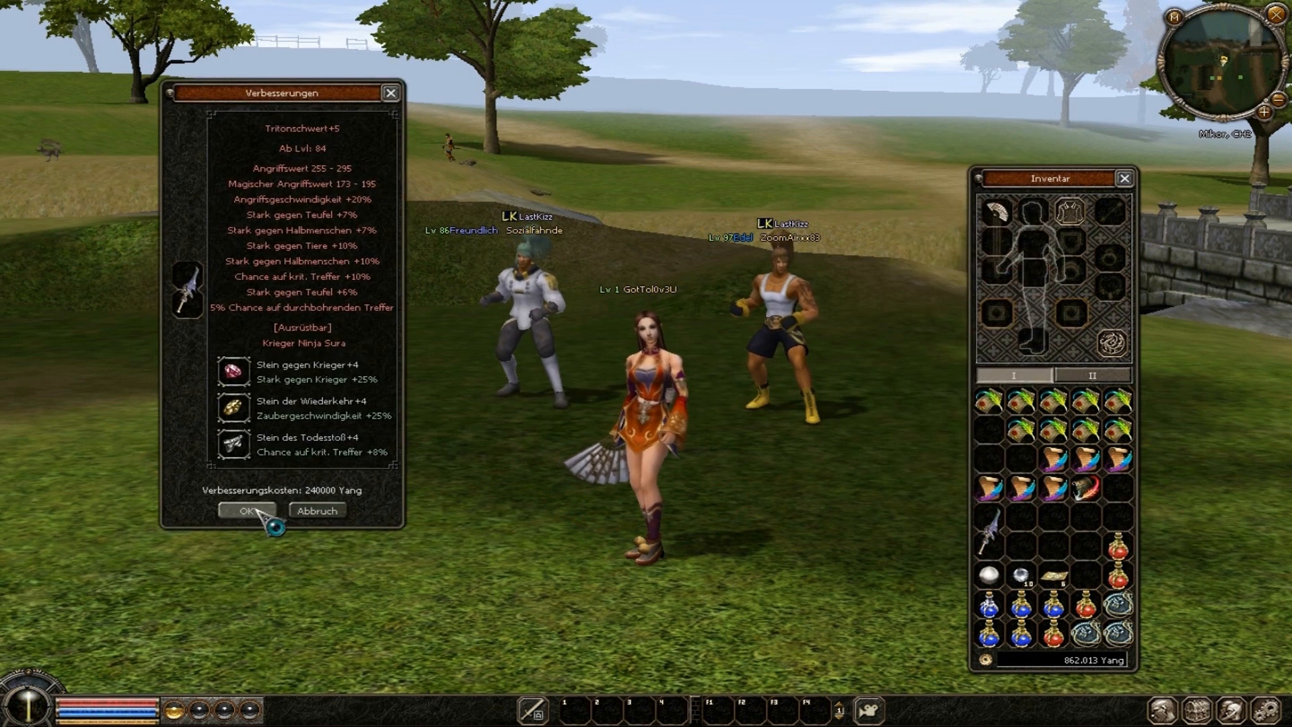
{"action": "left_click", "coordinate": [248, 511]}
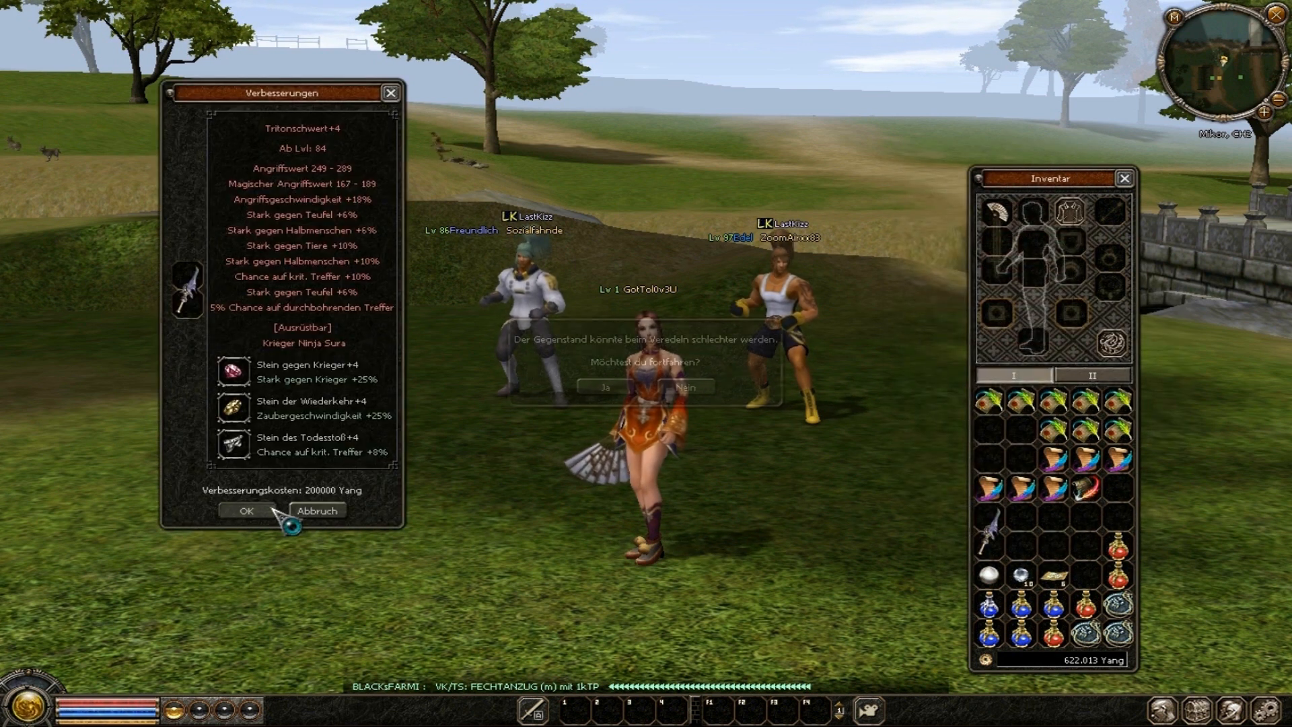
{"action": "left_click", "coordinate": [623, 386]}
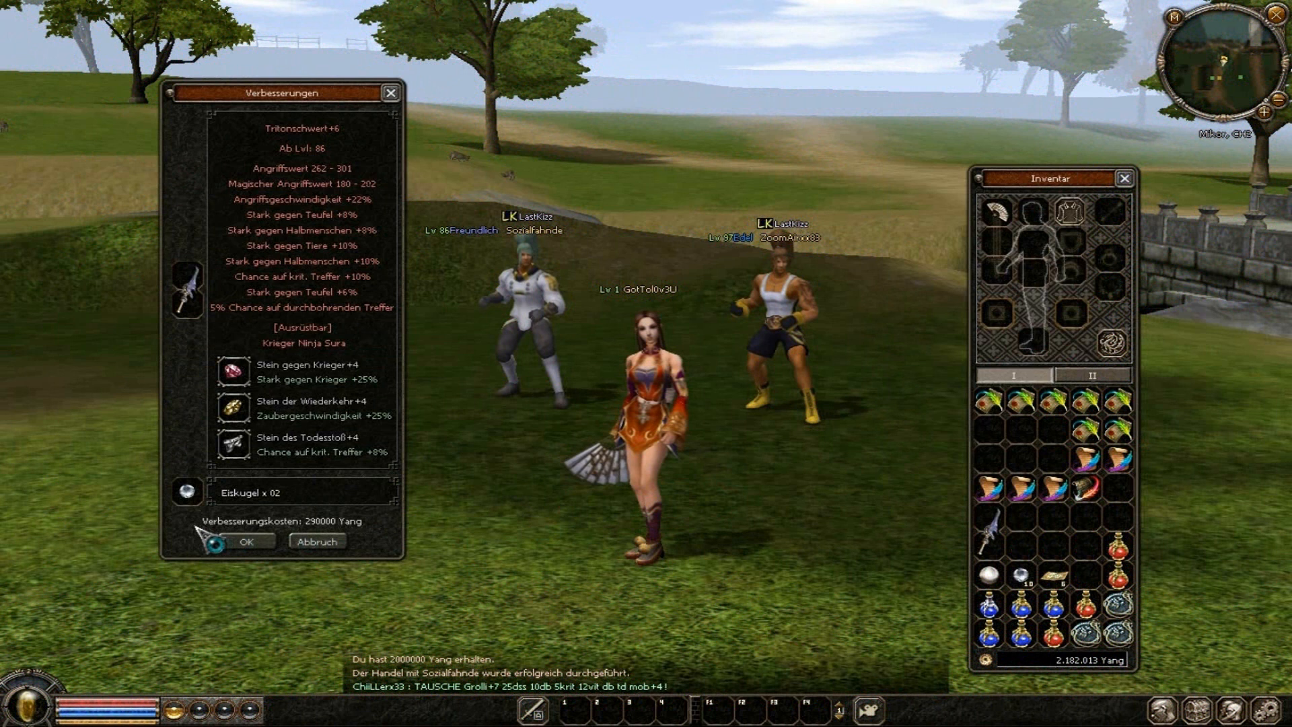
Upgrade the Tritonschwert to +6, then confirm the 340000-Yang attempt and accept the risk.
{"action": "left_click", "coordinate": [245, 540]}
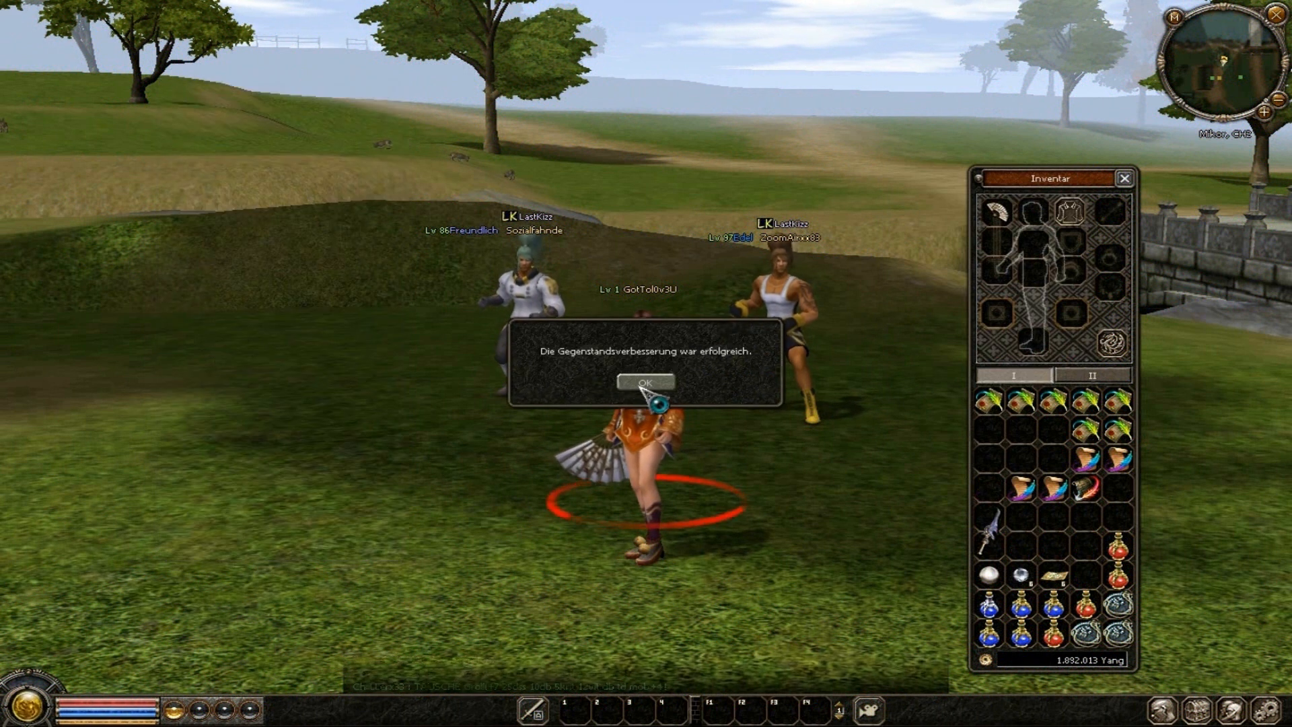
{"action": "left_click", "coordinate": [647, 381]}
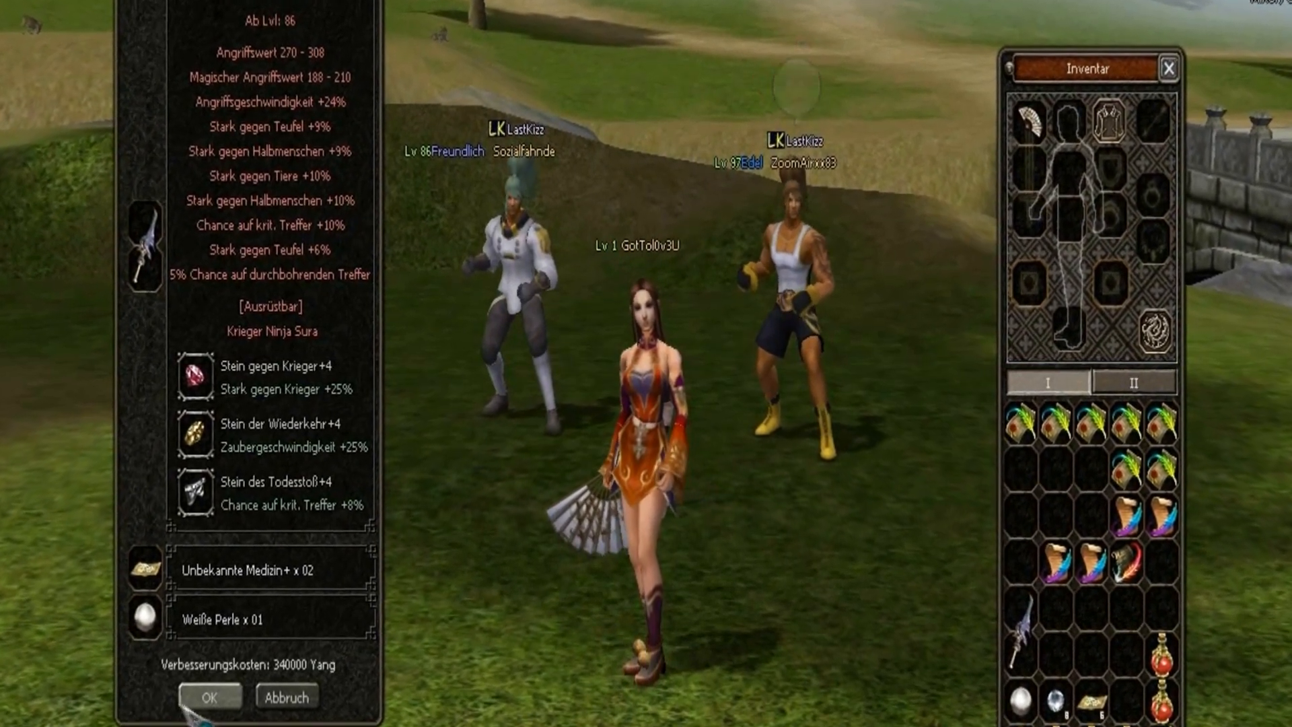
{"action": "left_click", "coordinate": [211, 696]}
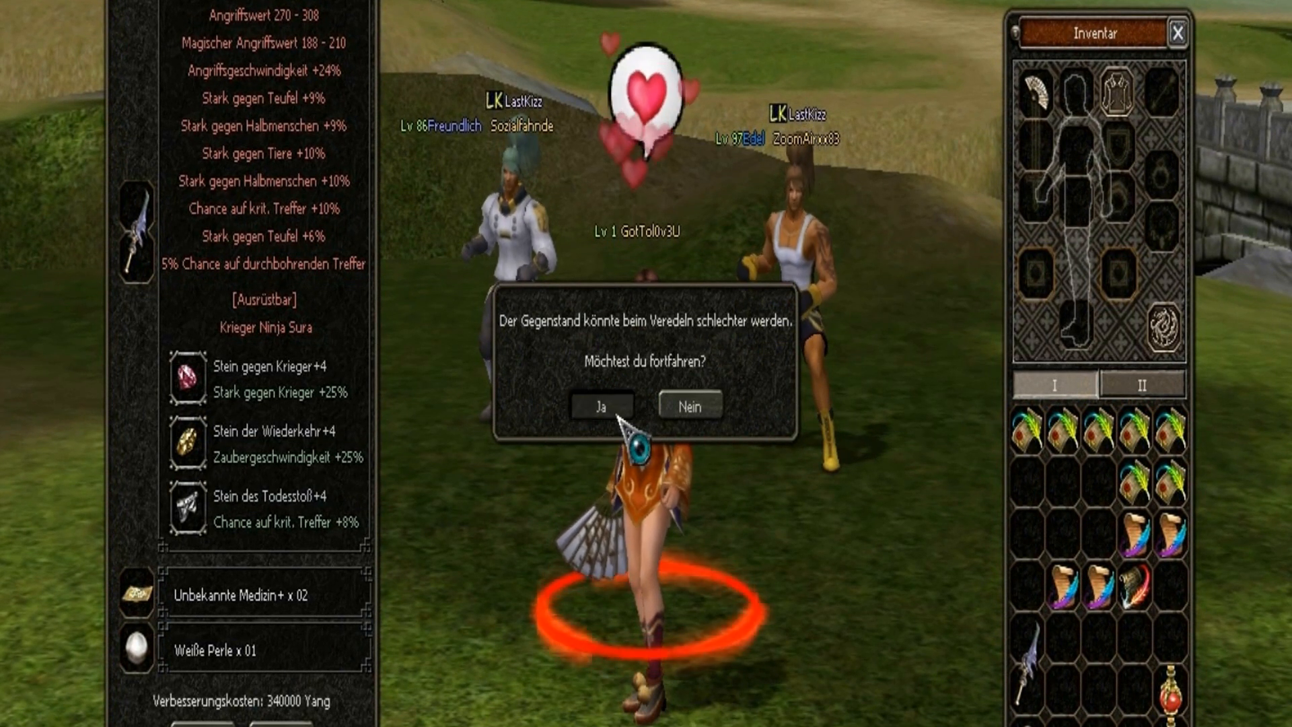
{"action": "left_click", "coordinate": [601, 405]}
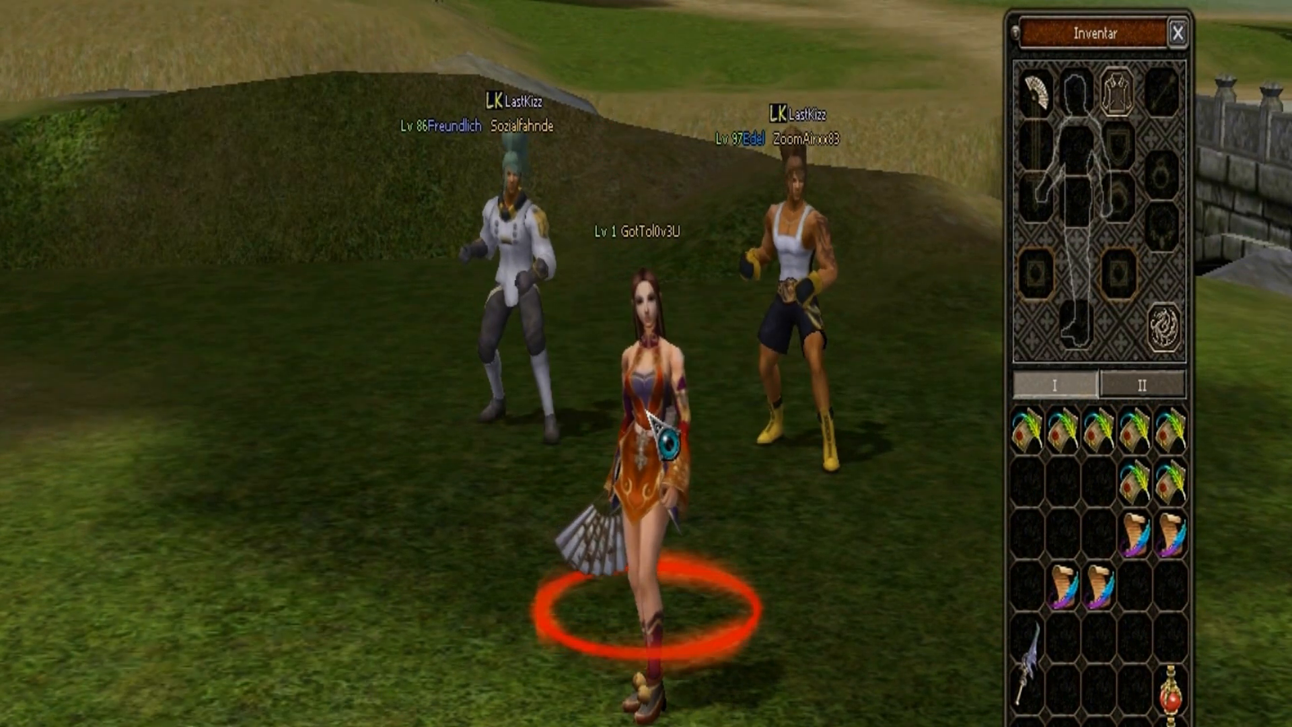